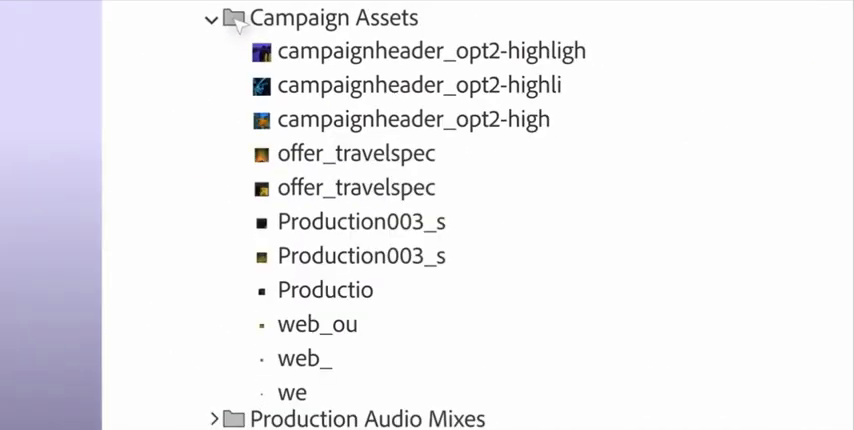
Step: Browse the Campaign Assets folder and search for 'summer campaign banner'
scroll(down, 3)
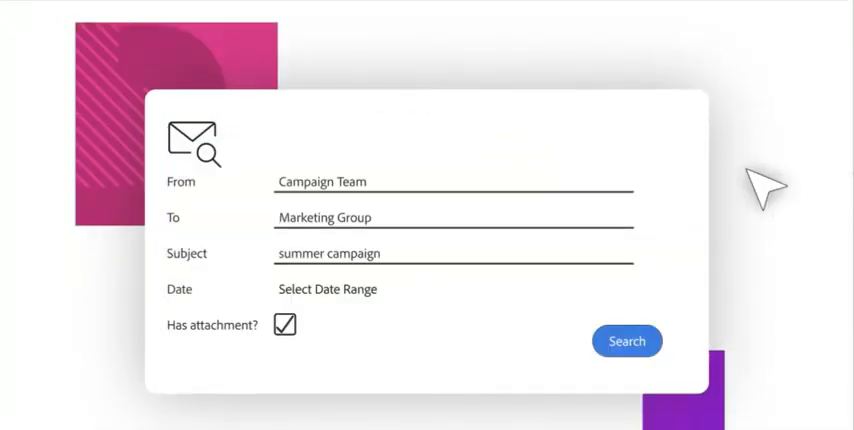
click(626, 340)
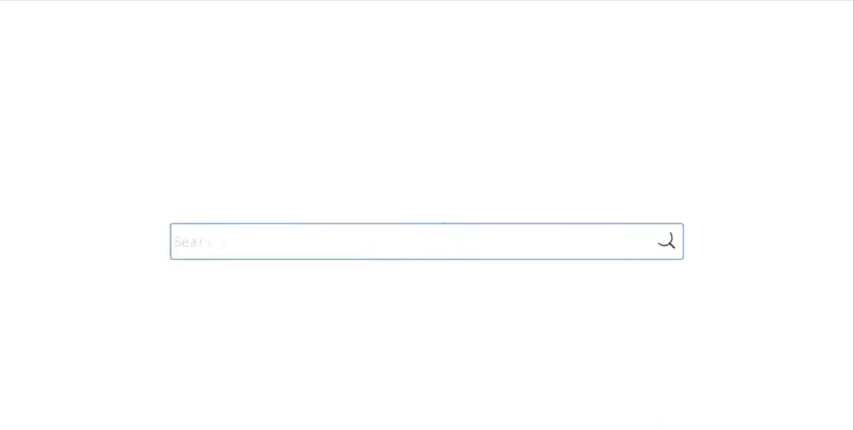
text(summer campaign banner)
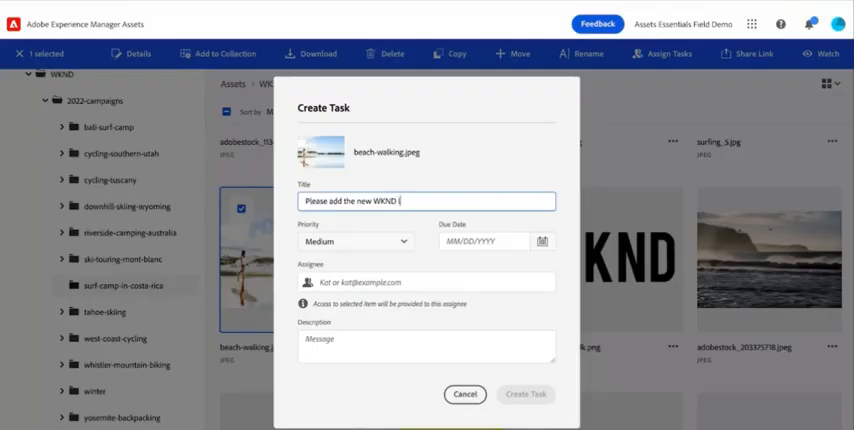
Step: Choose a priority for the 'Please add the new WKND logo' task, currently Medium
click(356, 242)
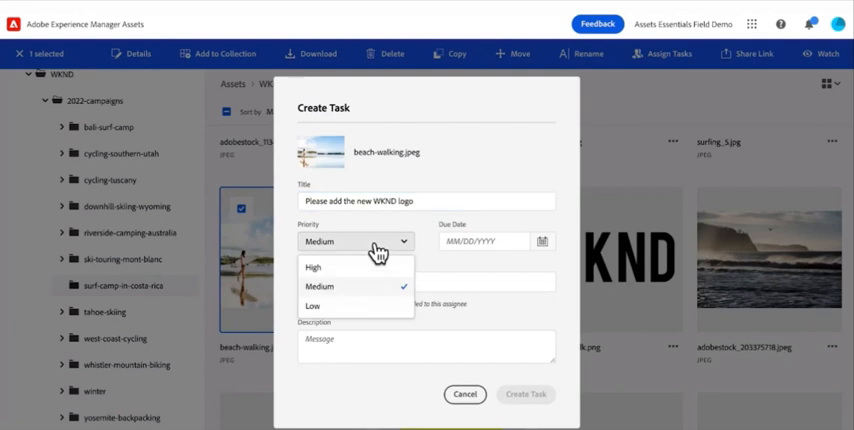